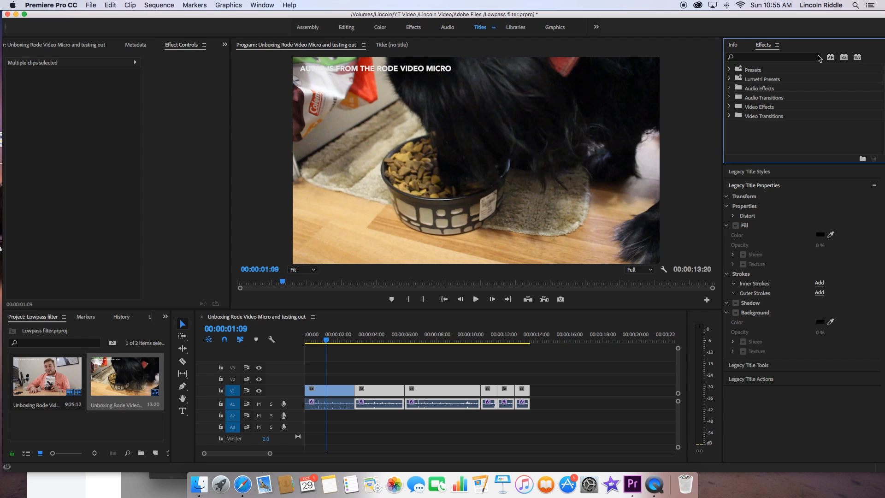
pyautogui.moveTo(461, 329)
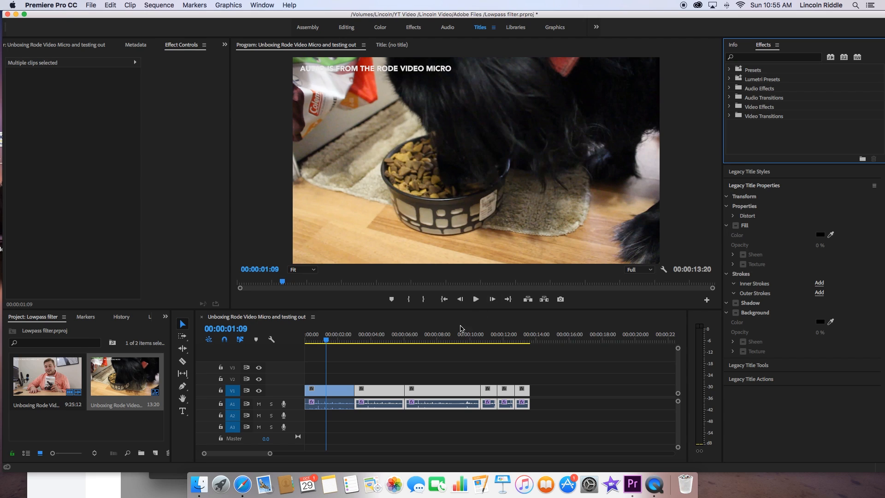
pyautogui.moveTo(583, 209)
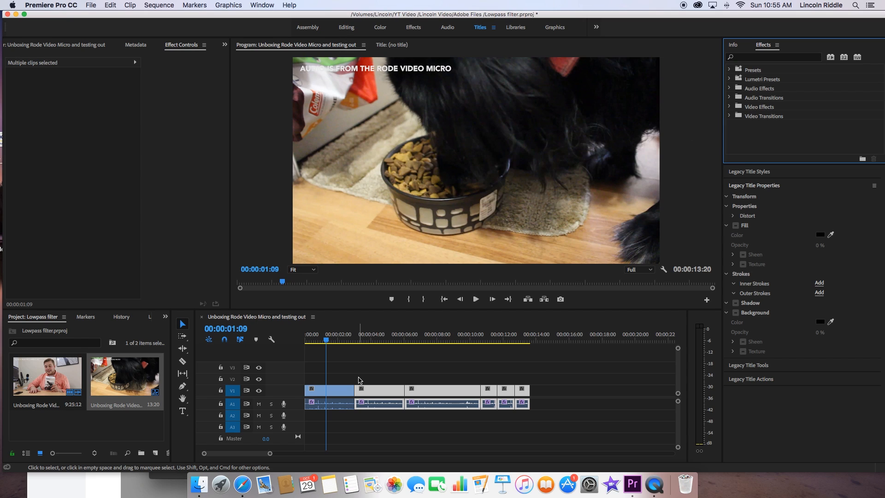
# Search the Effects panel for 'lowpass' and drag the Lowpass audio effect onto the clips.
pyautogui.click(778, 57)
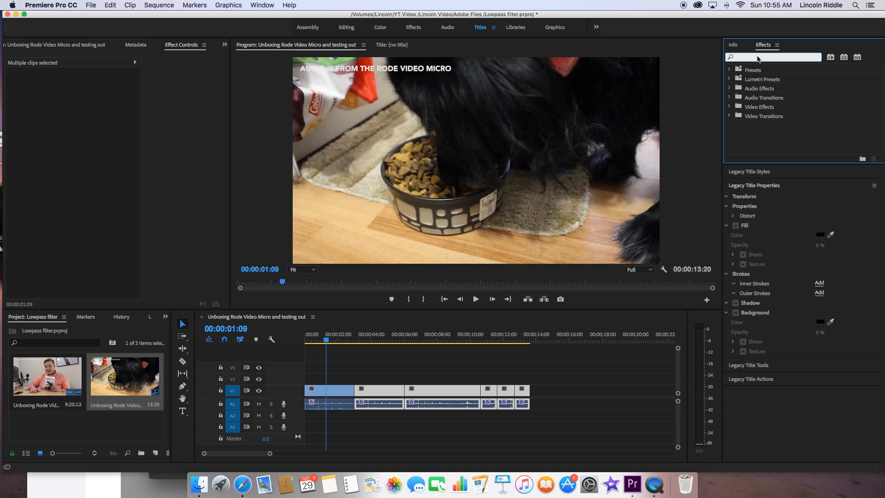
pyautogui.click(770, 57)
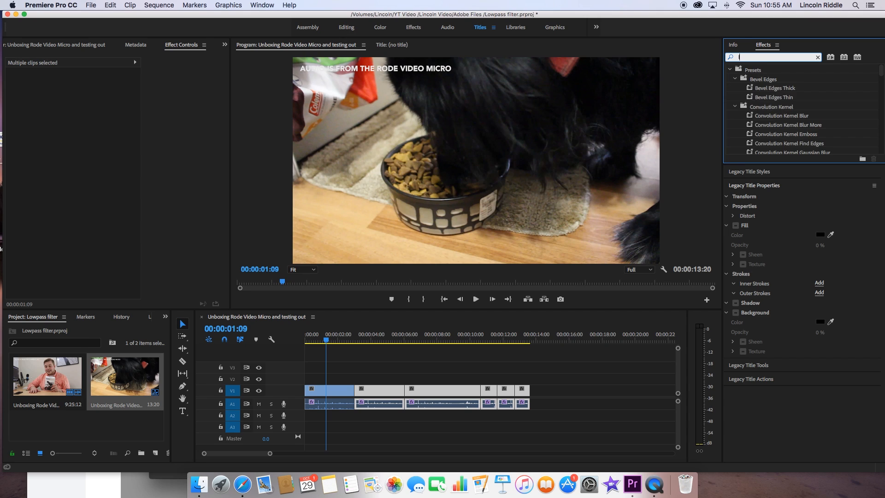
pyautogui.write('lowpass')
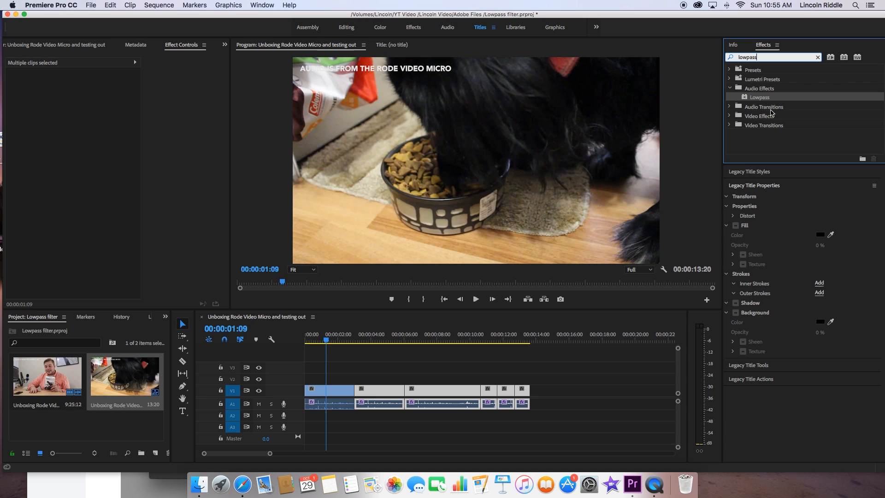
pyautogui.moveTo(760, 99)
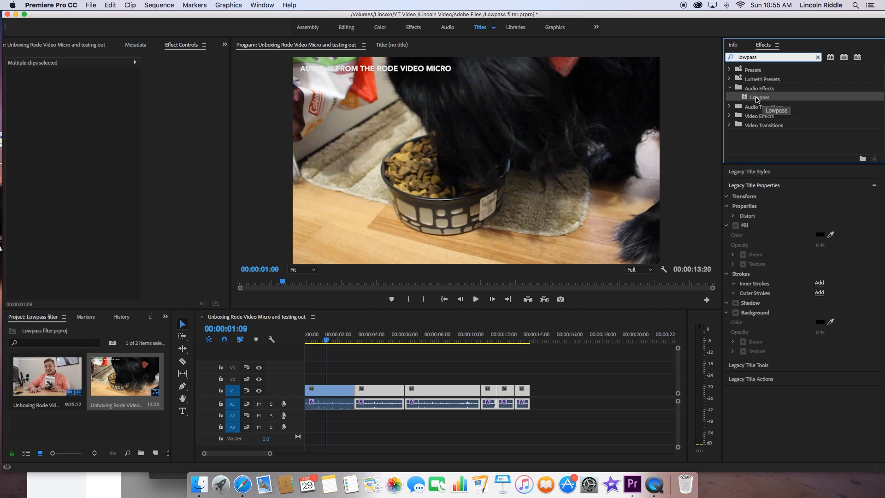
pyautogui.click(398, 374)
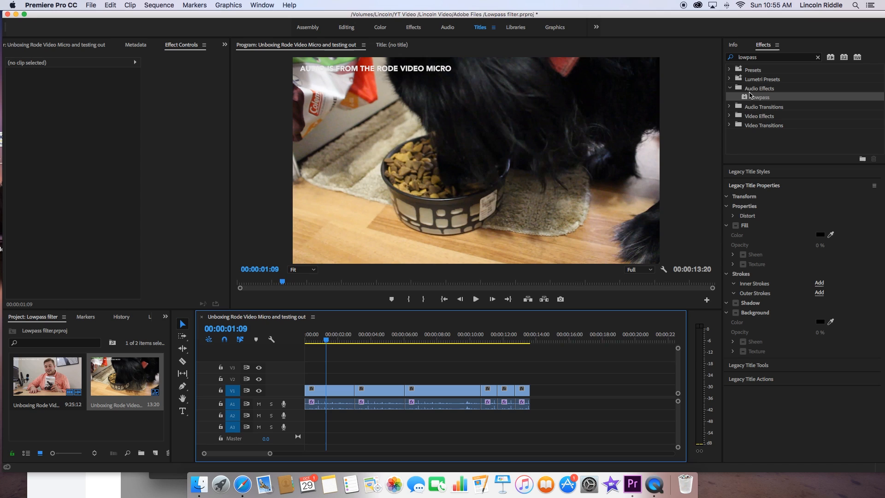
# Select the first clip and scroll Effect Controls down to its two Lowpass filters.
pyautogui.click(329, 390)
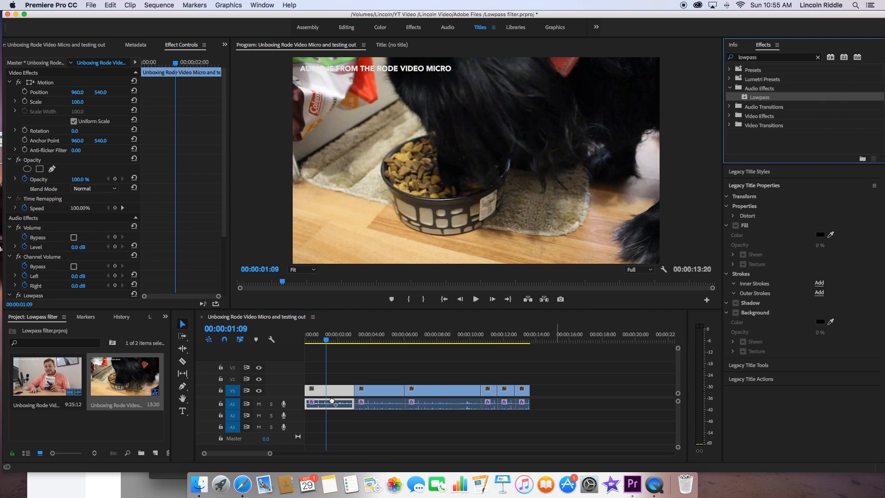
pyautogui.scroll(-3)
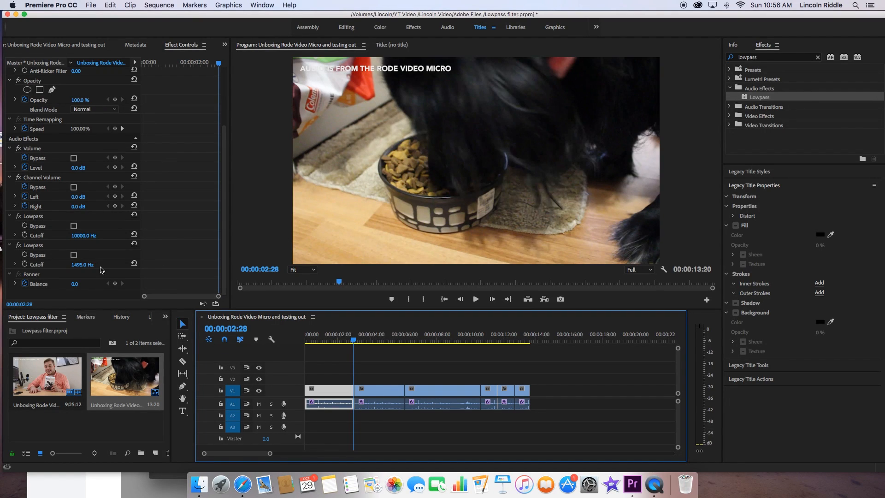
# Begin editing the second Lowpass cutoff value, currently about 1495 Hz.
pyautogui.doubleClick(83, 264)
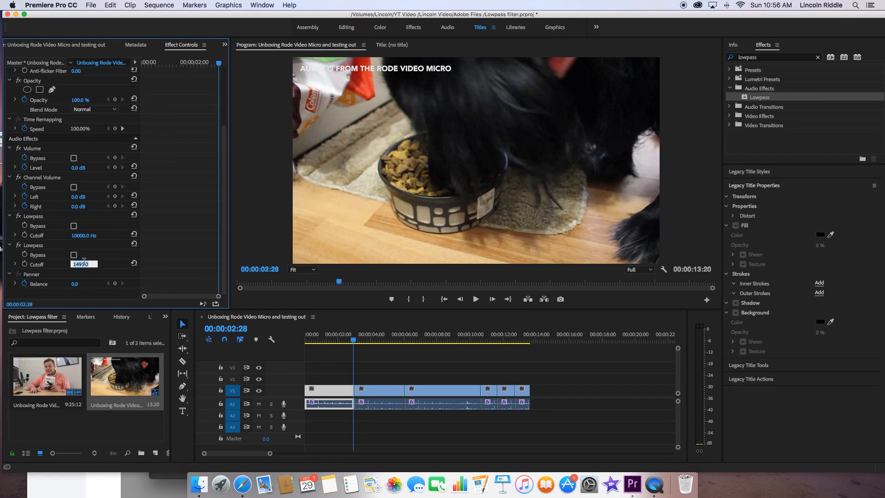
pyautogui.moveTo(134, 234)
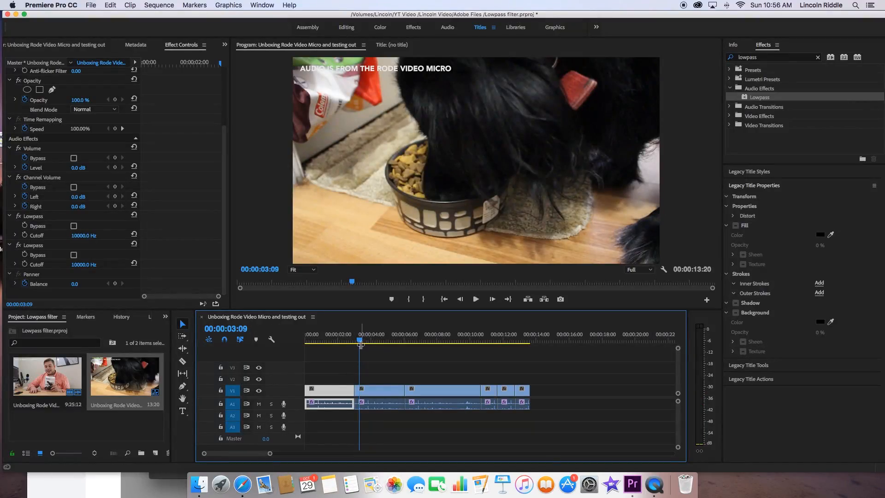
# Move the playhead and select the clip near 11 seconds, then the last clip.
pyautogui.click(341, 339)
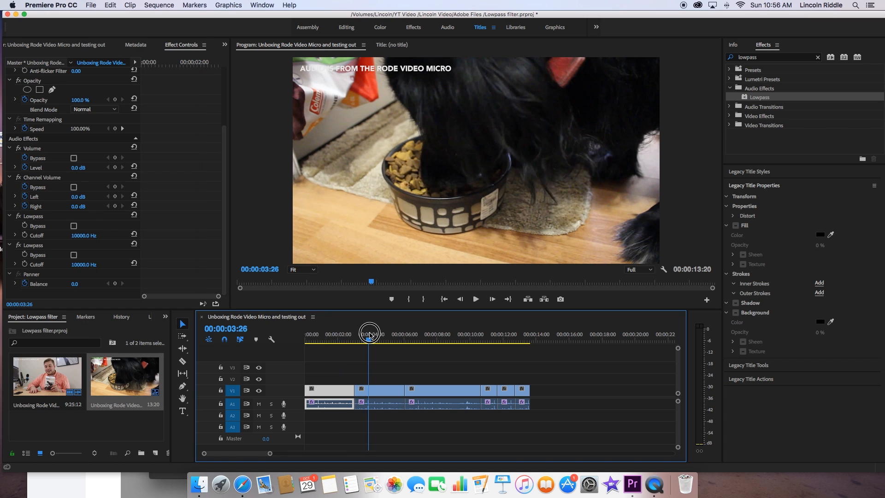
pyautogui.click(440, 395)
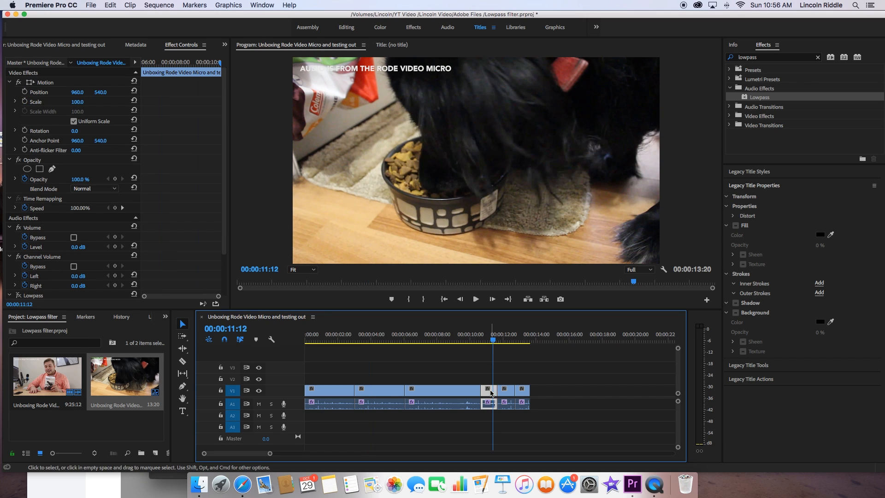
pyautogui.click(522, 390)
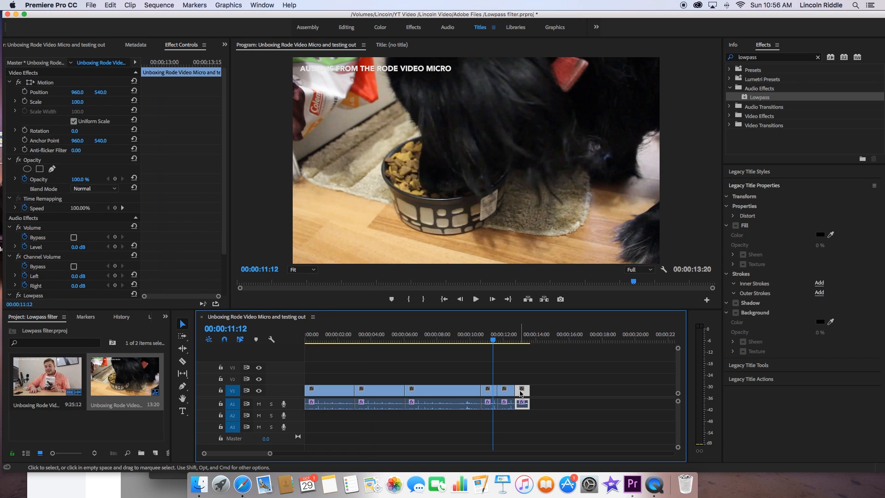
pyautogui.moveTo(418, 332)
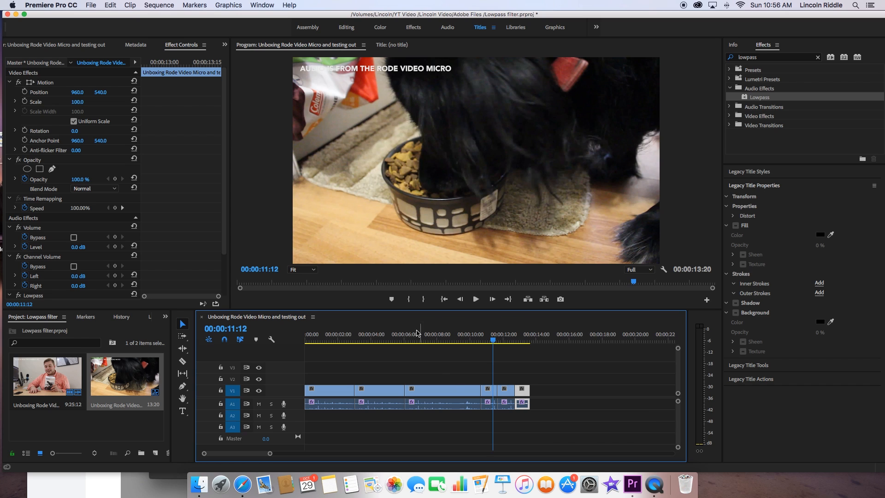